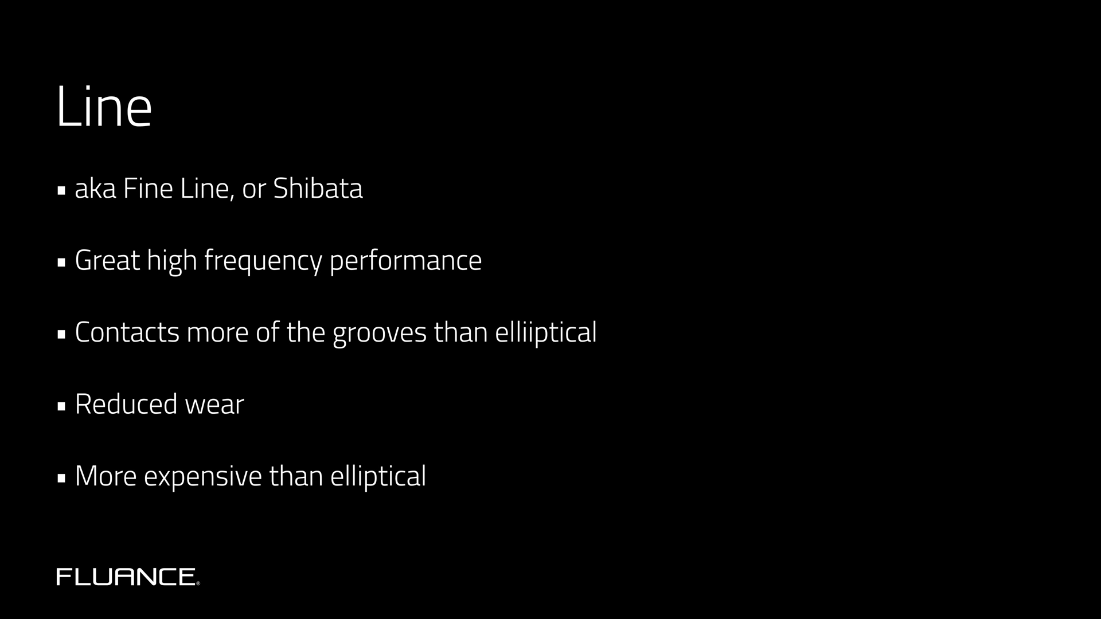
pyautogui.press('Right')
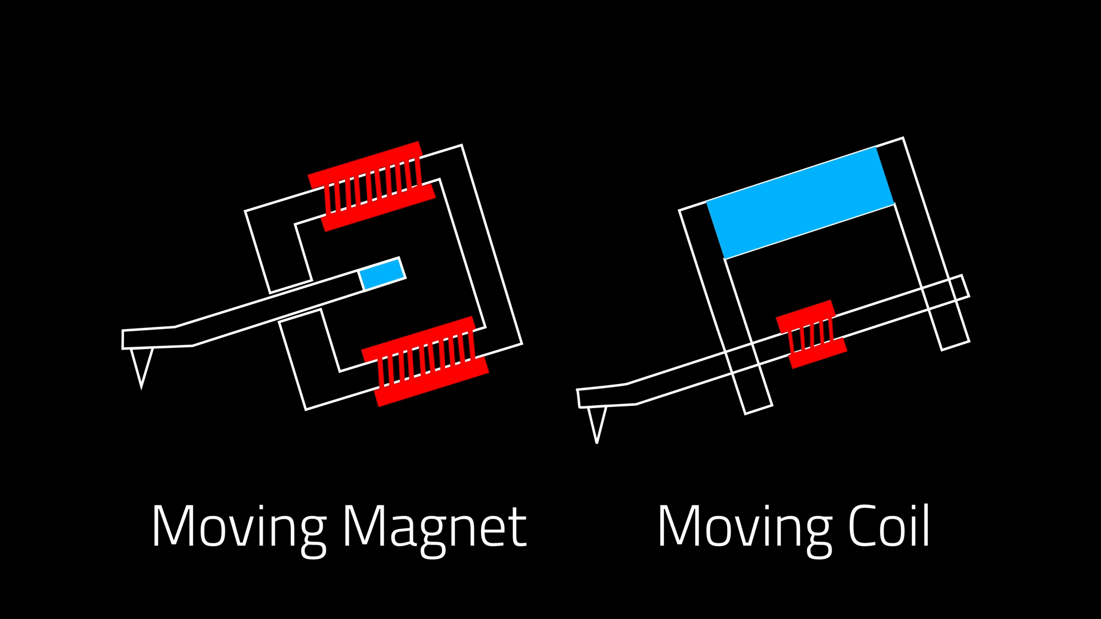
pyautogui.press('Right')
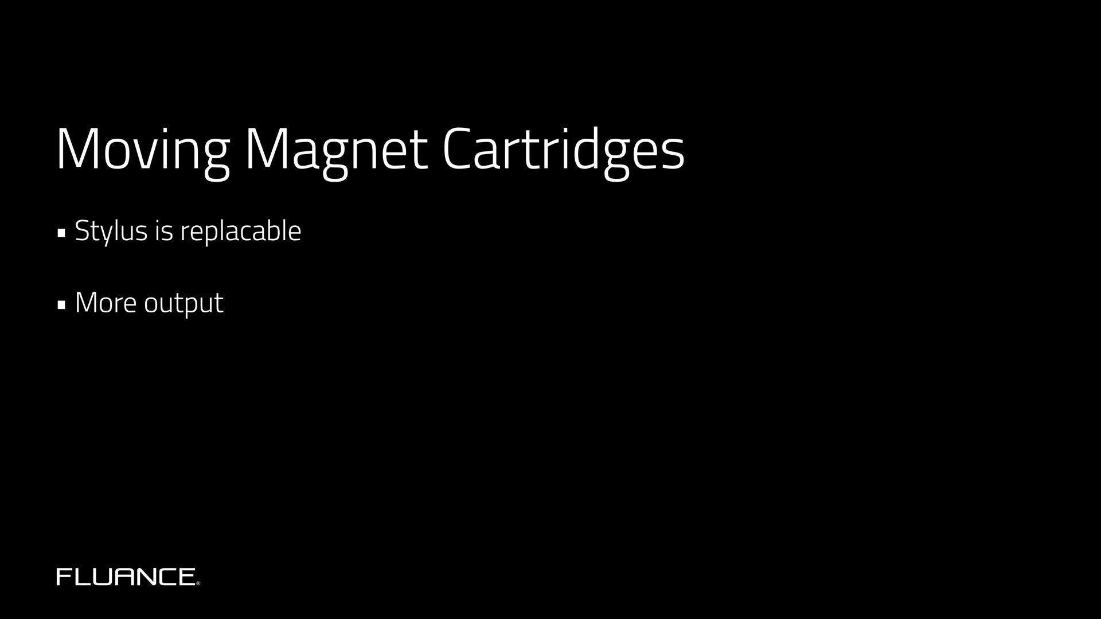
pyautogui.press('Right')
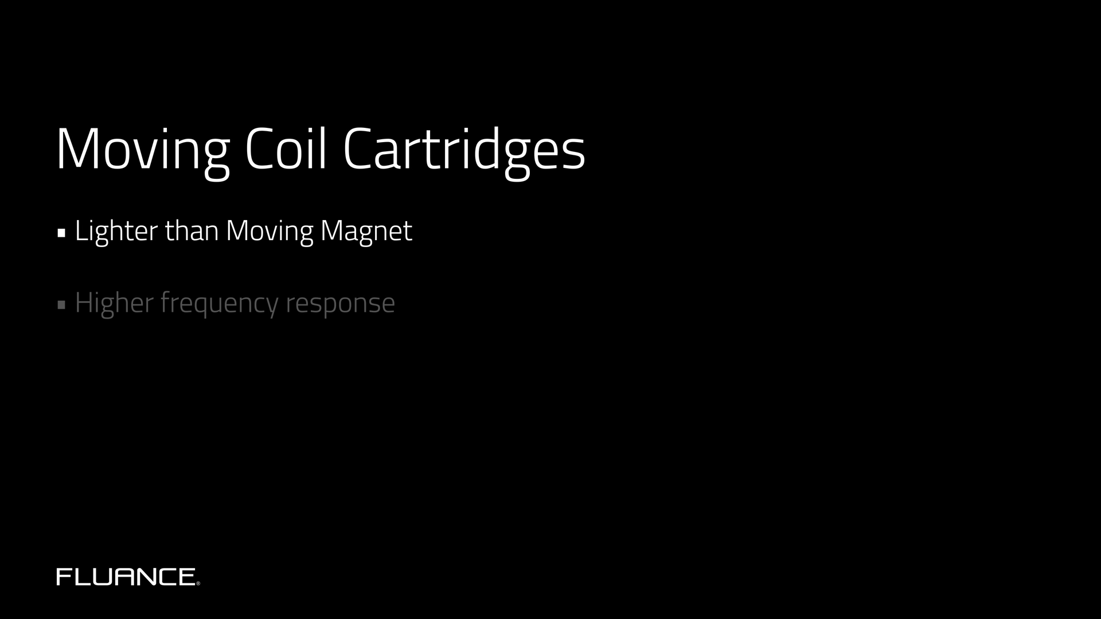